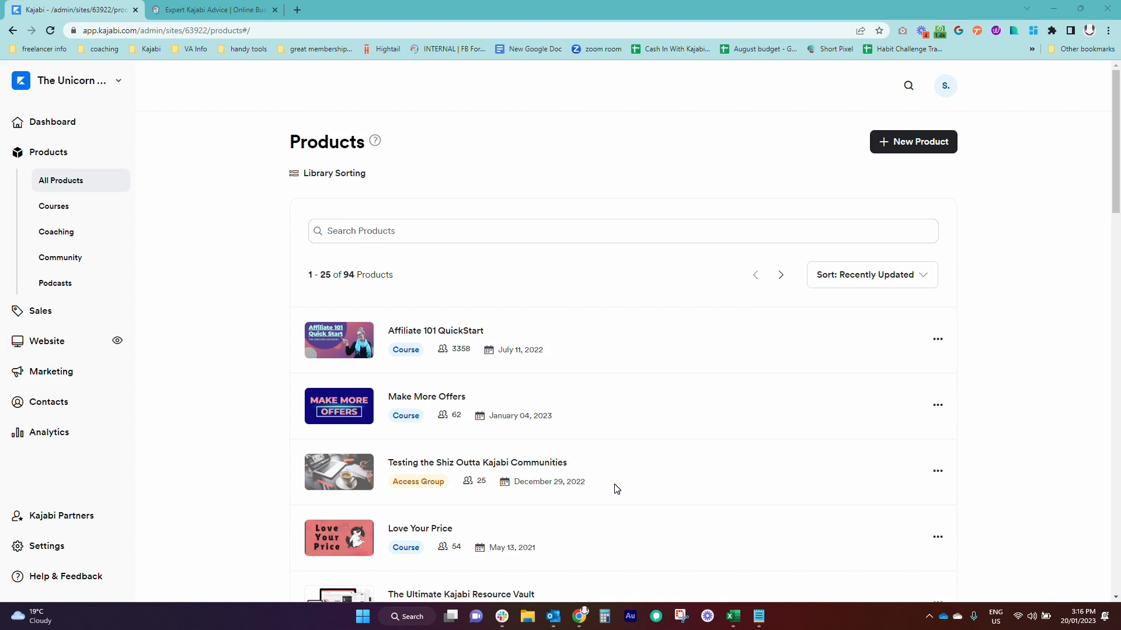
Step: View the student library and scroll to My Programs, led by Make More Offers
click(214, 9)
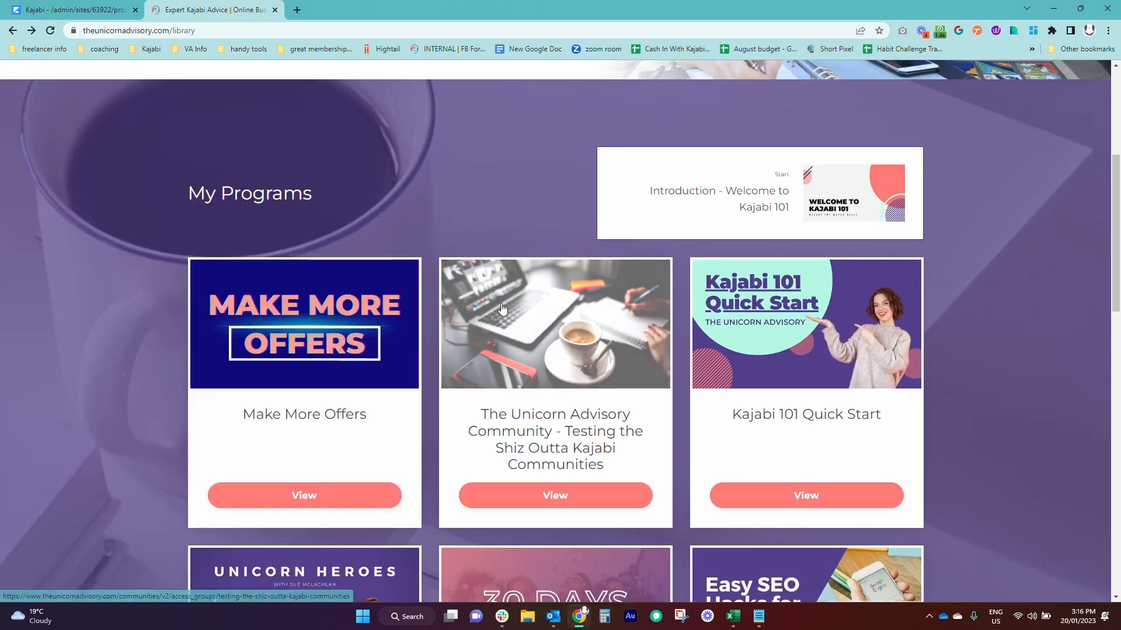
scroll(down, 3)
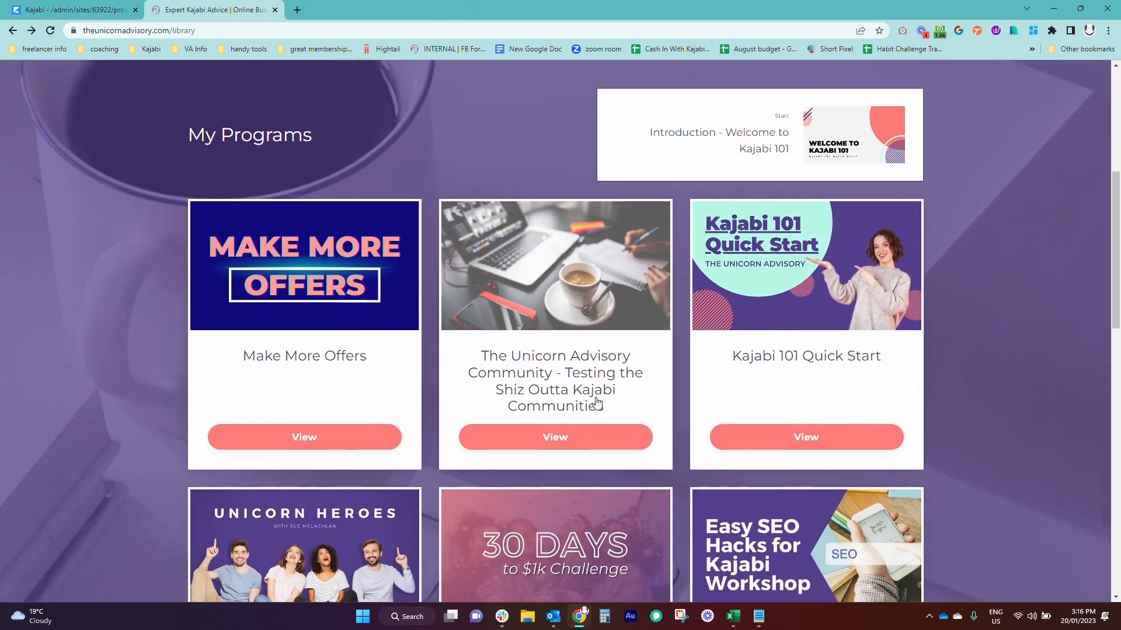
mouse_move(990, 360)
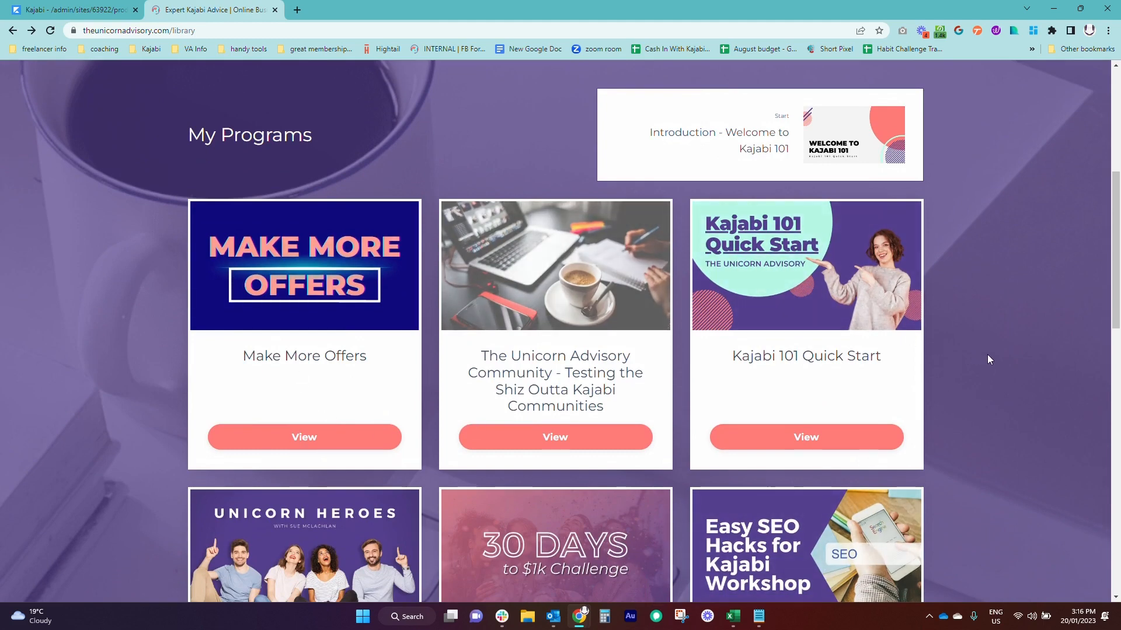
Step: Return to the admin All Products list of 94 products, led by Affiliate 101 QuickStart
click(72, 9)
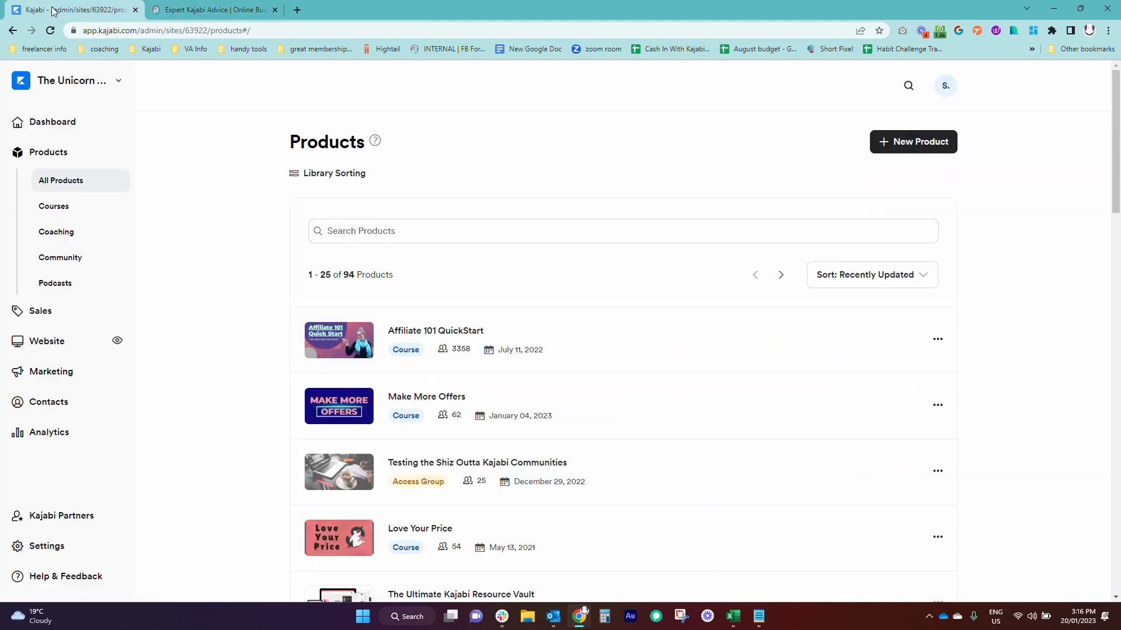
mouse_move(1004, 287)
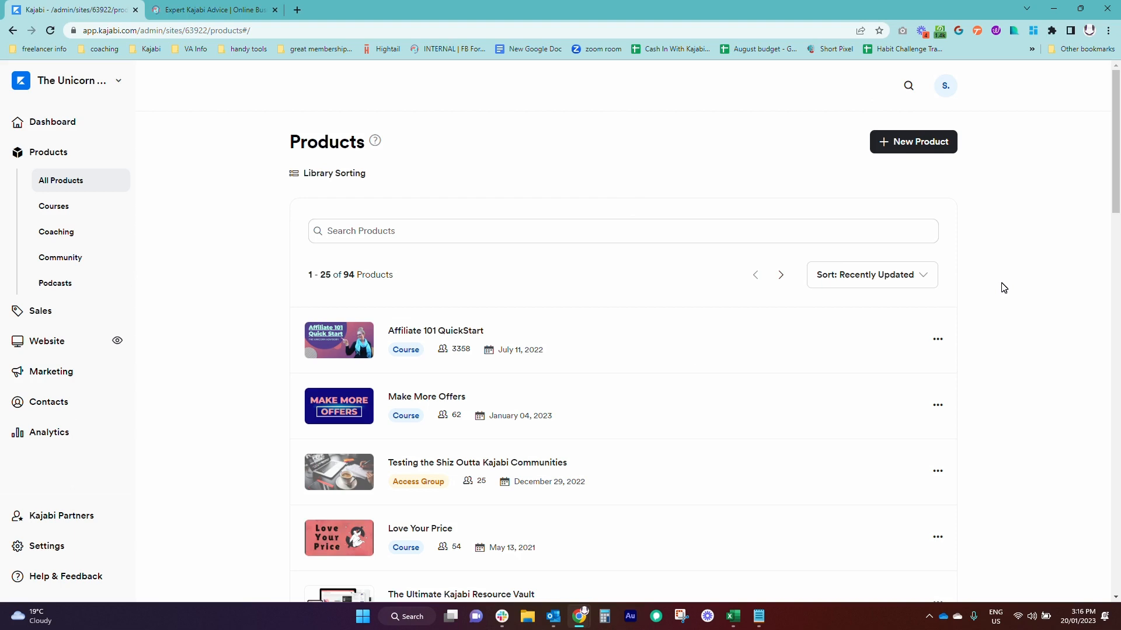
mouse_move(665, 287)
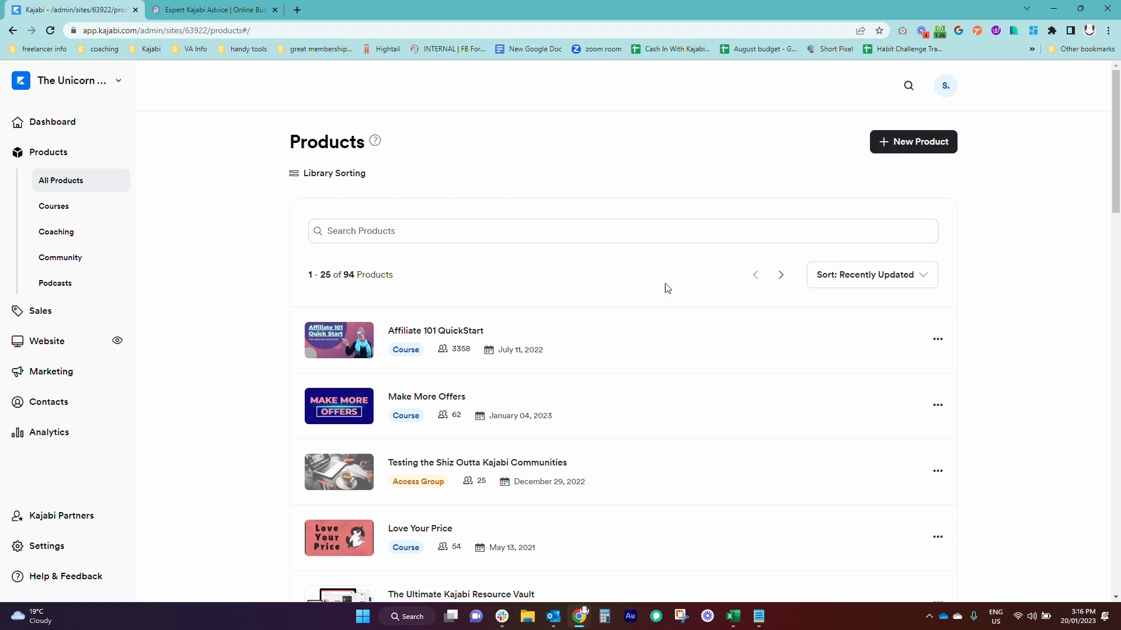
mouse_move(598, 290)
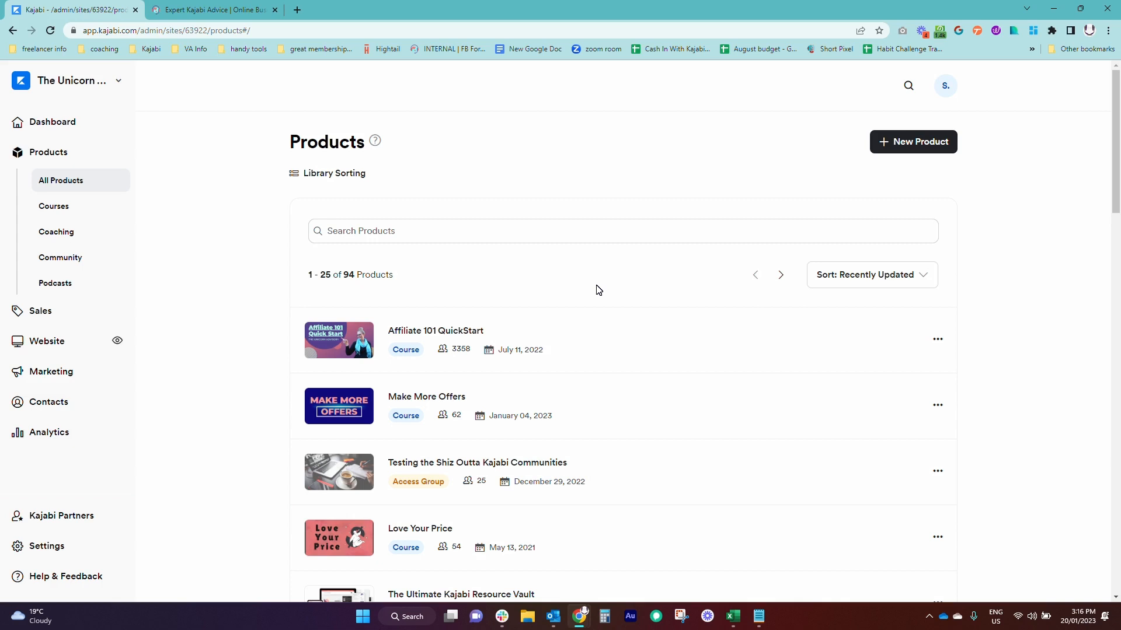
mouse_move(576, 283)
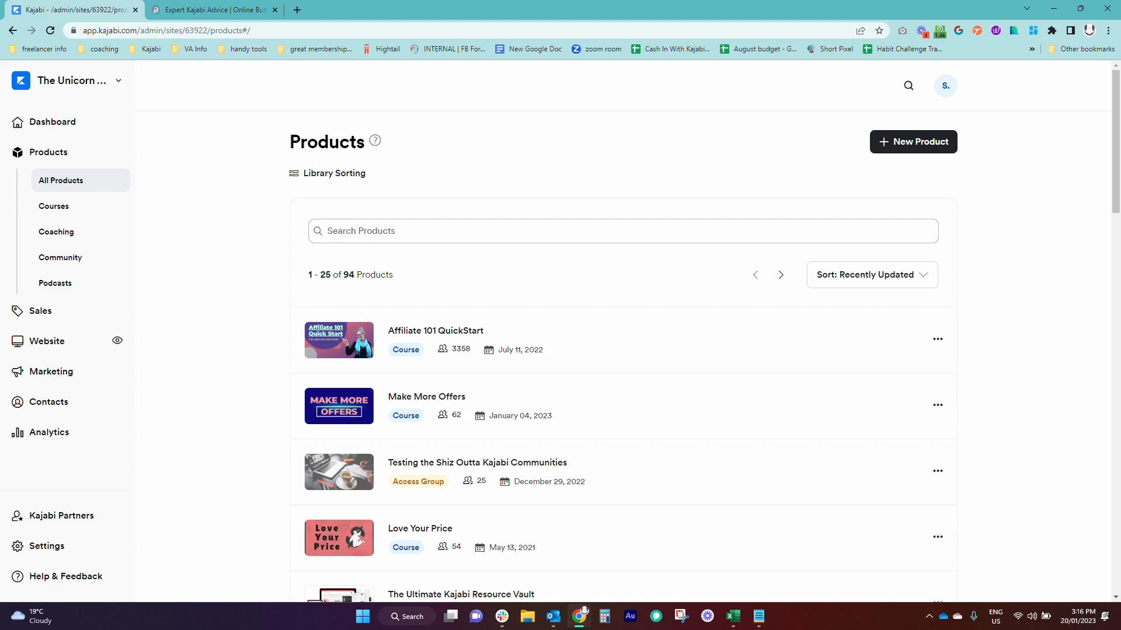
mouse_move(298, 412)
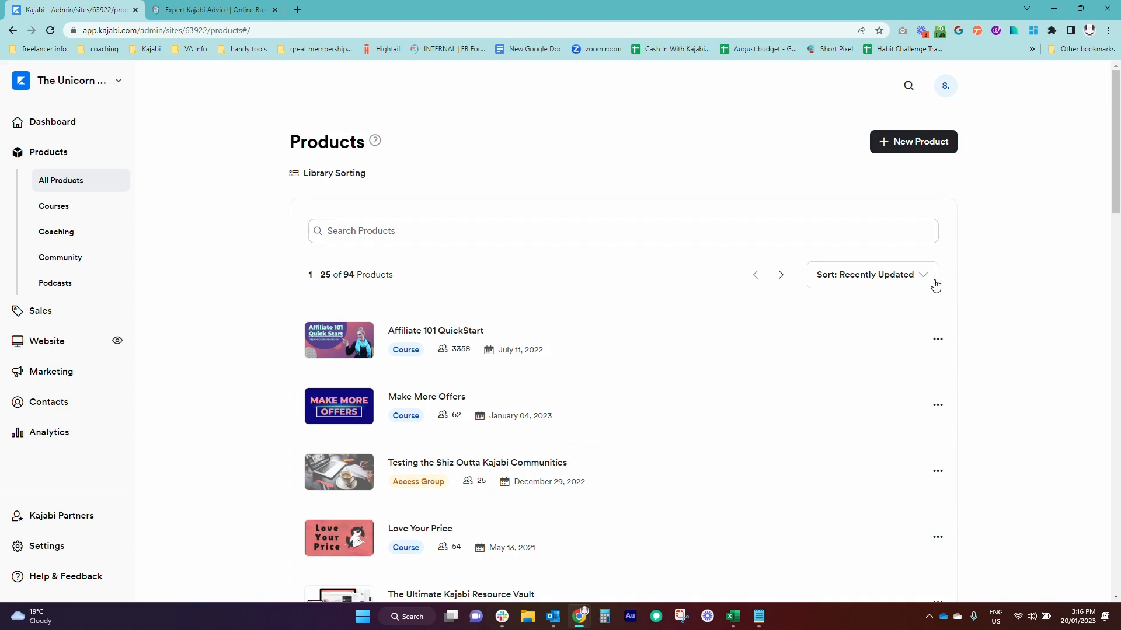
Step: Sort products by Library Order and go to the Library Sorting page
click(870, 274)
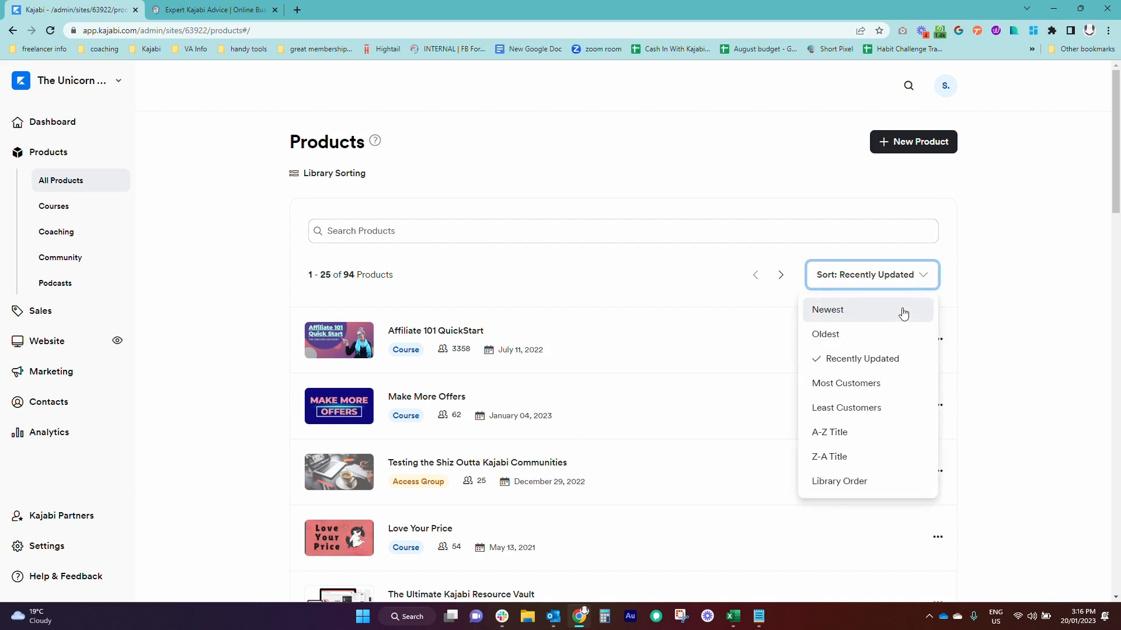
mouse_move(890, 383)
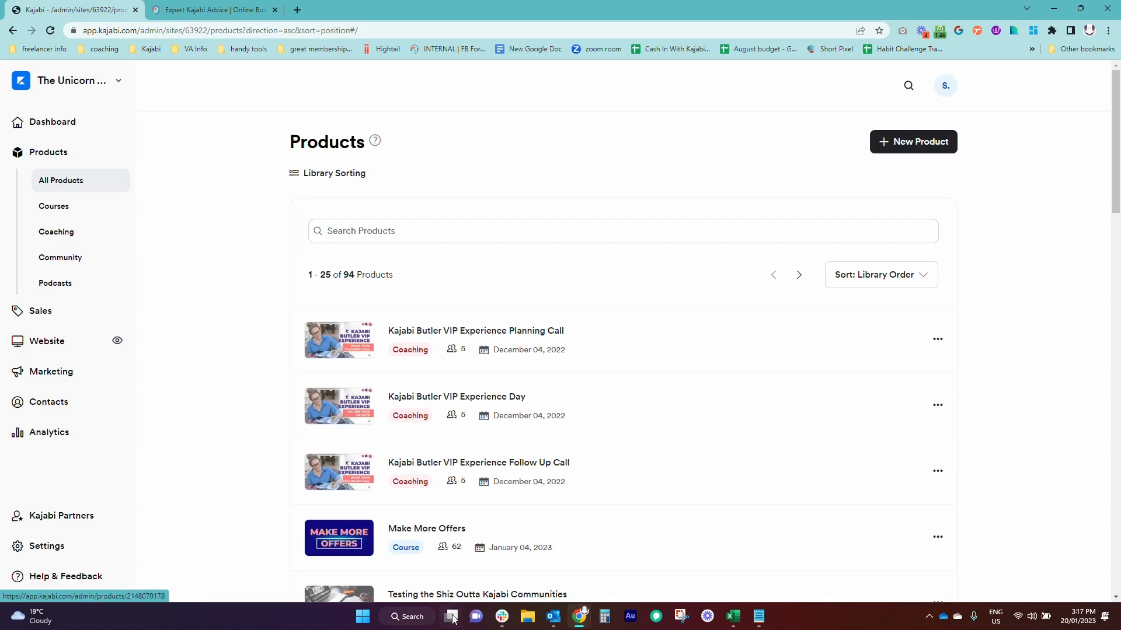
click(334, 172)
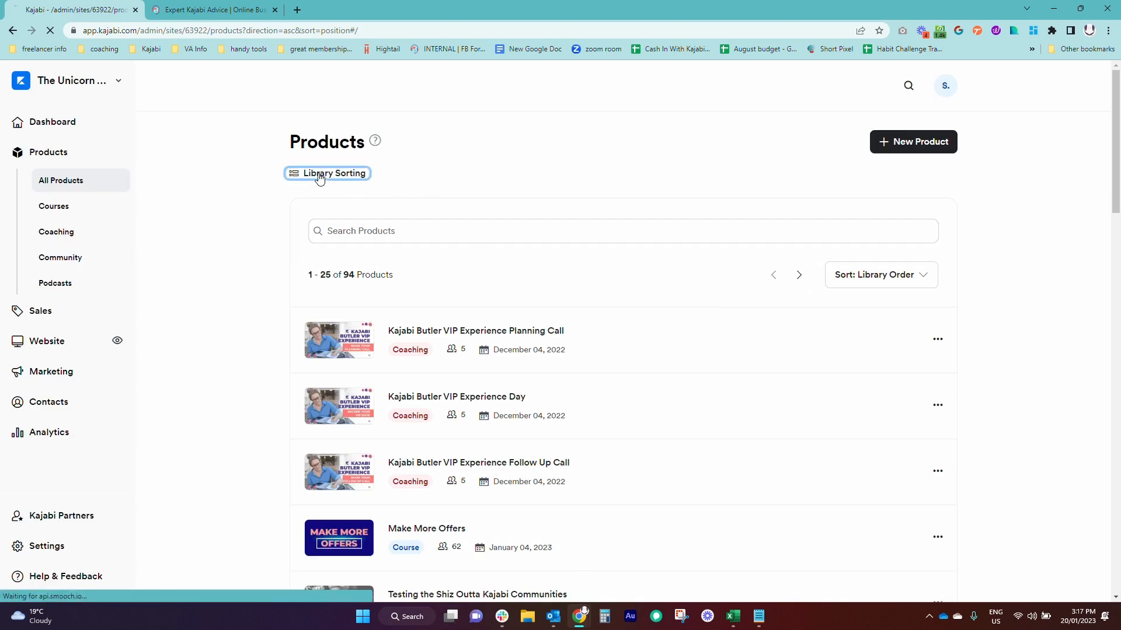
Step: Load Library Sorting and scroll through the products, starting with Kajabi Butler VIP Experience Planning Call
click(327, 173)
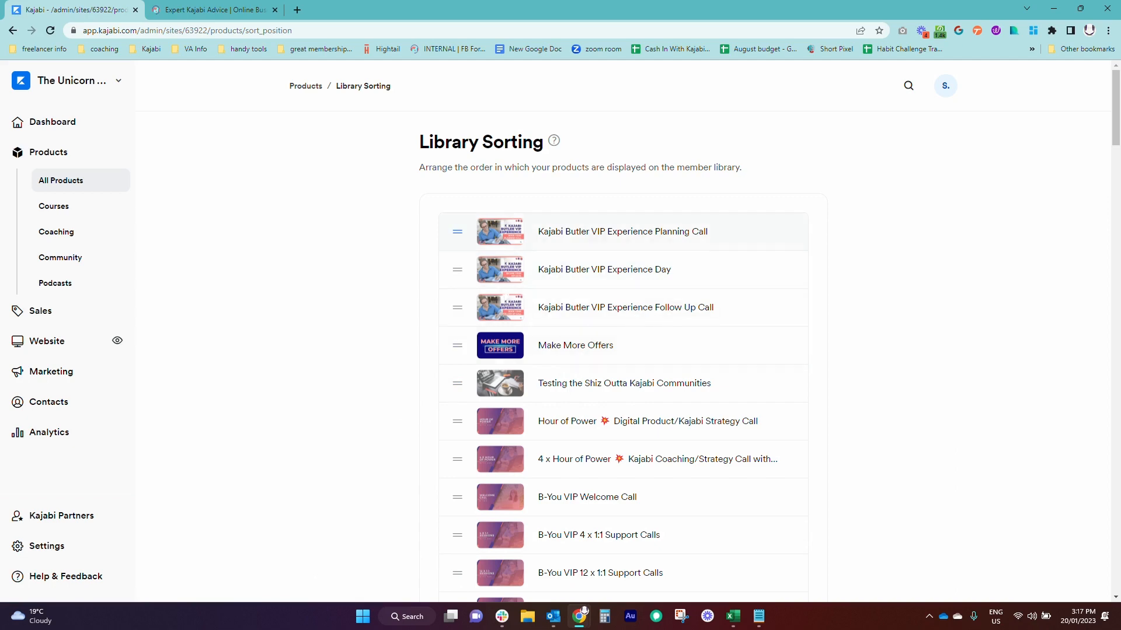
scroll(down, 3)
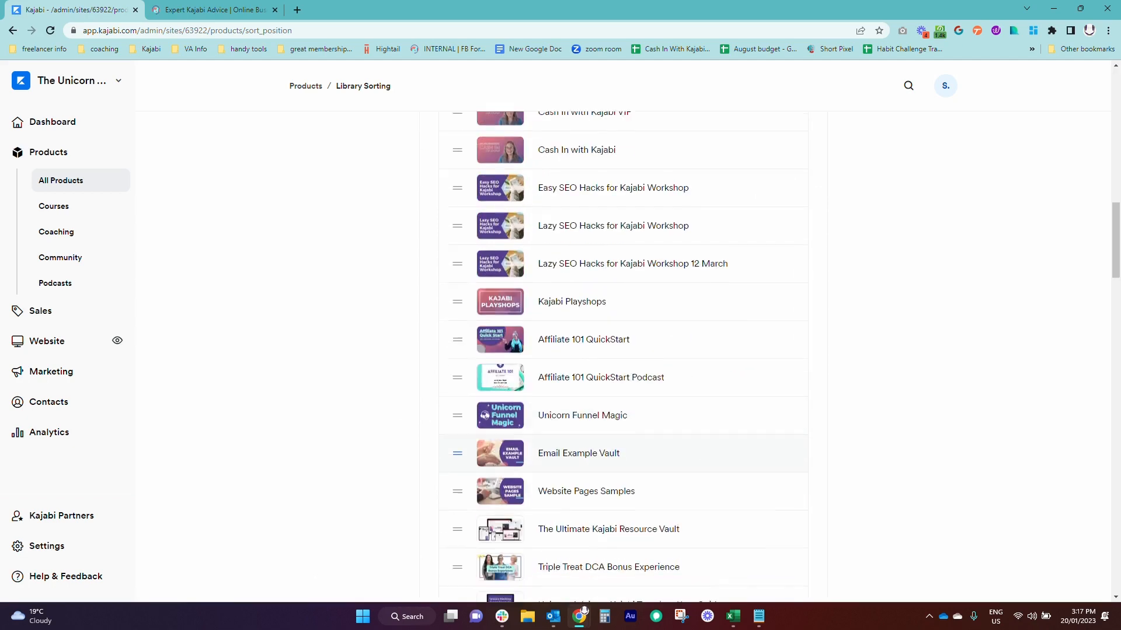
scroll(down, 3)
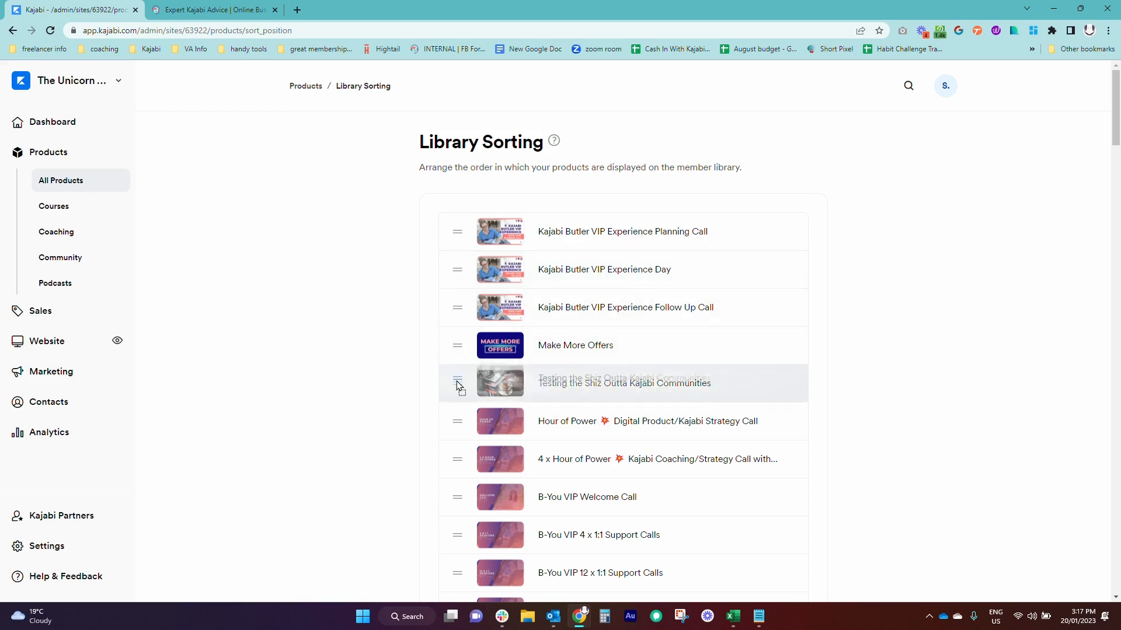
Step: Drag Testing the Shiz Outta Kajabi Communities to the top, then back to fifth place
drag(458, 382, 458, 231)
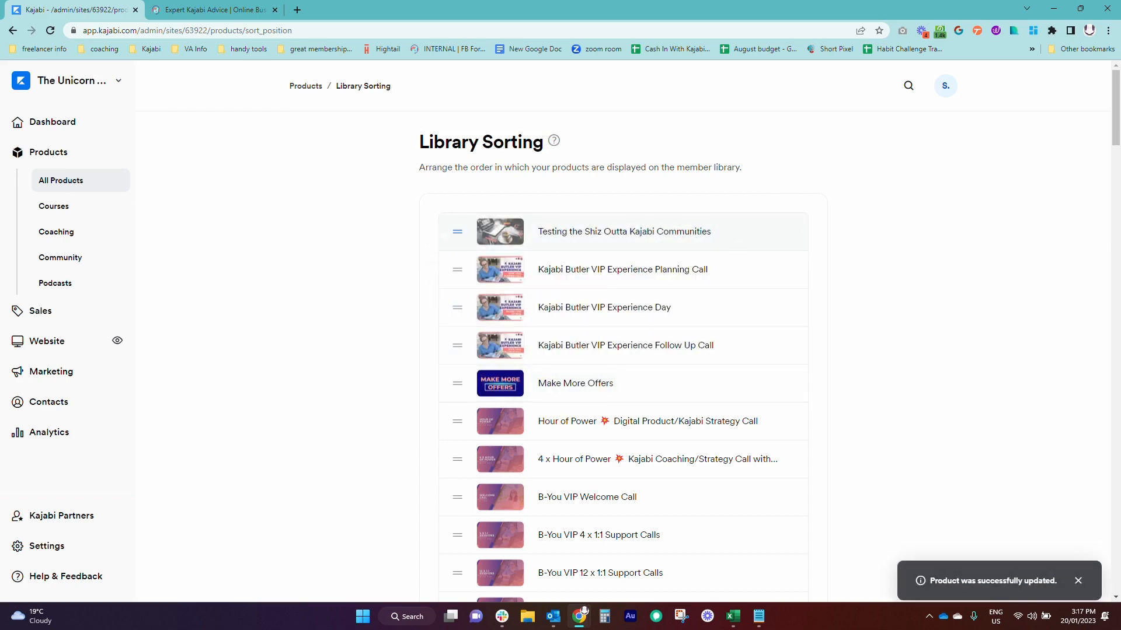
drag(456, 231, 456, 383)
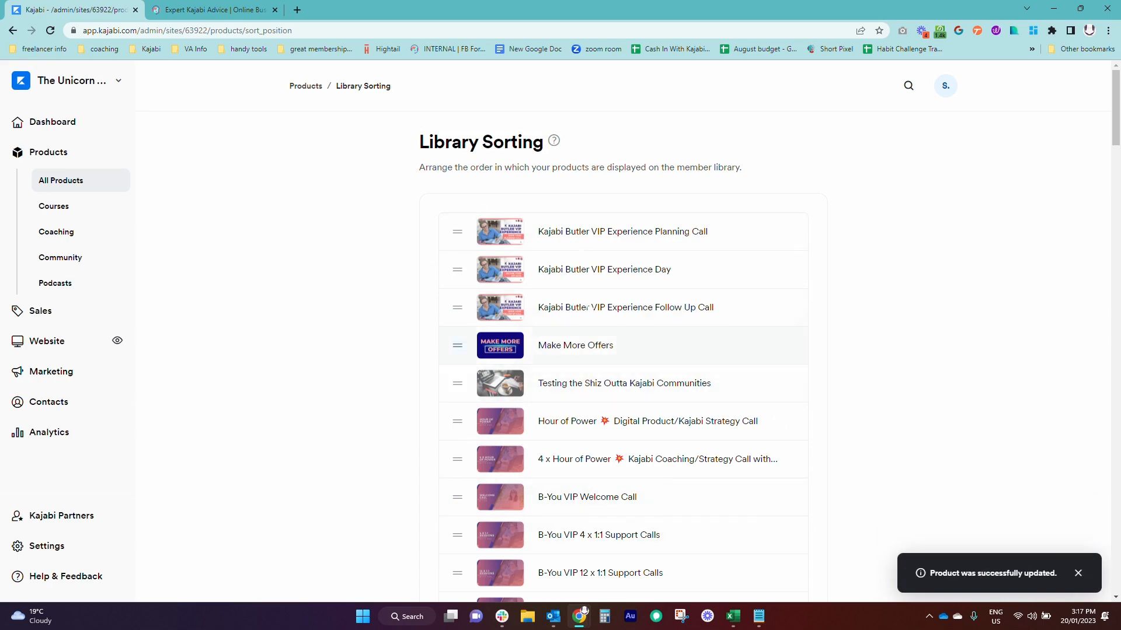
click(213, 9)
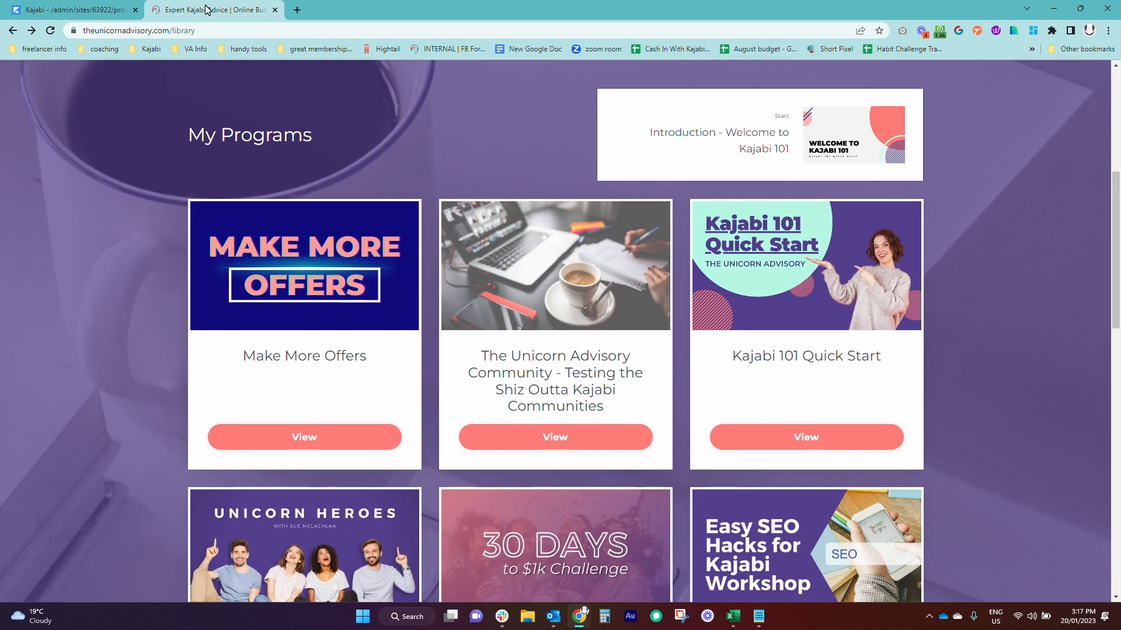
mouse_move(555, 262)
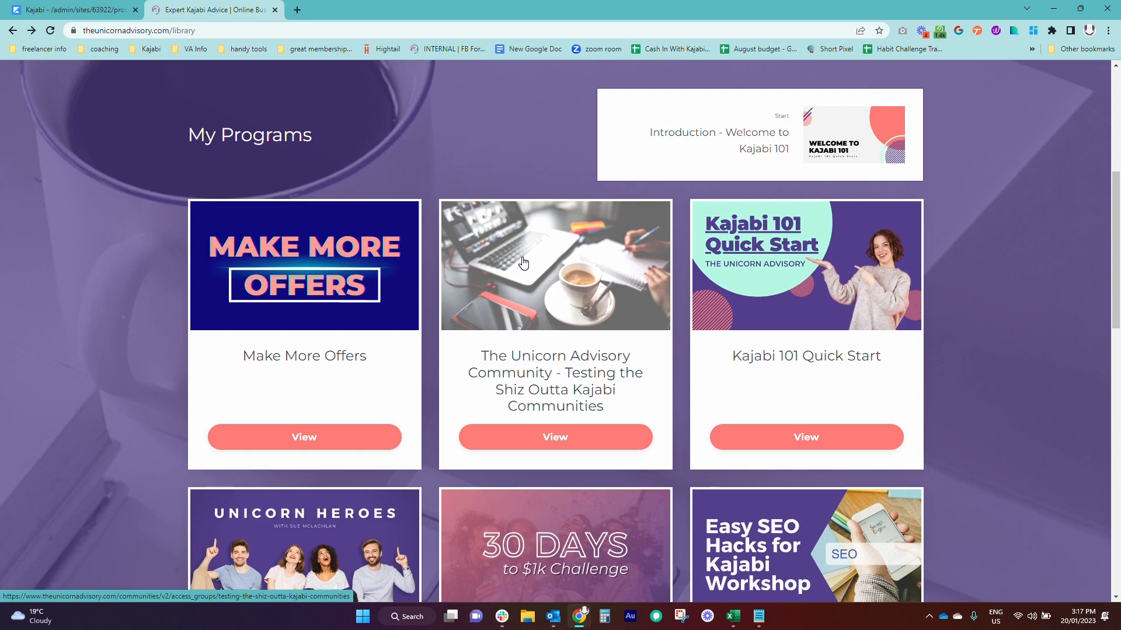
Step: Scroll the student library to confirm My Programs matches the saved library order
scroll(up, 3)
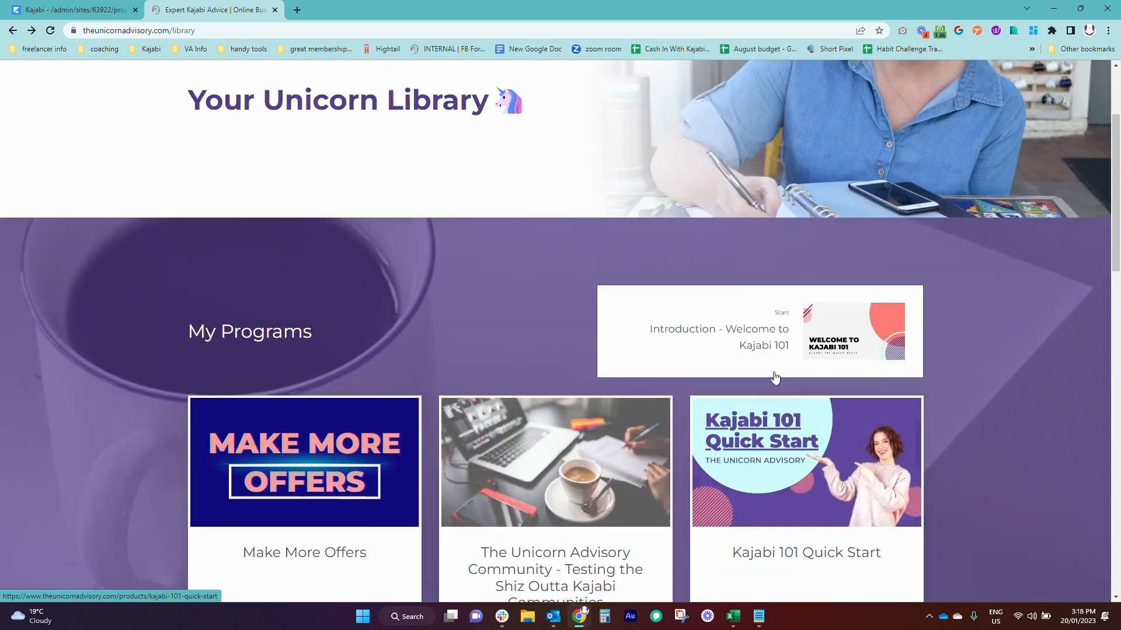
scroll(down, 3)
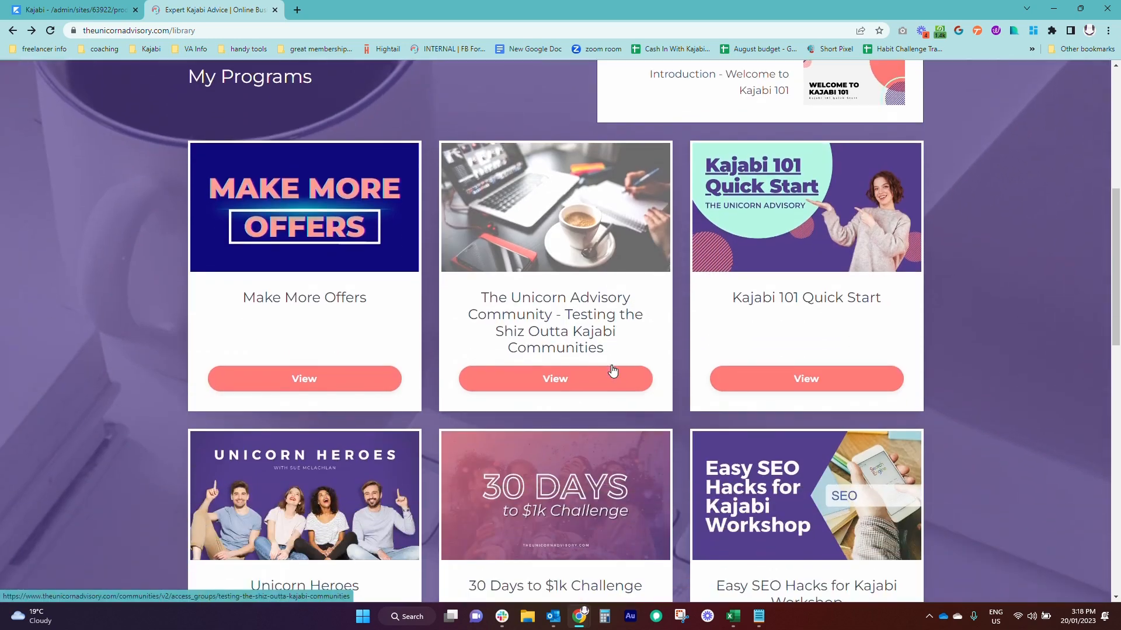
mouse_move(614, 369)
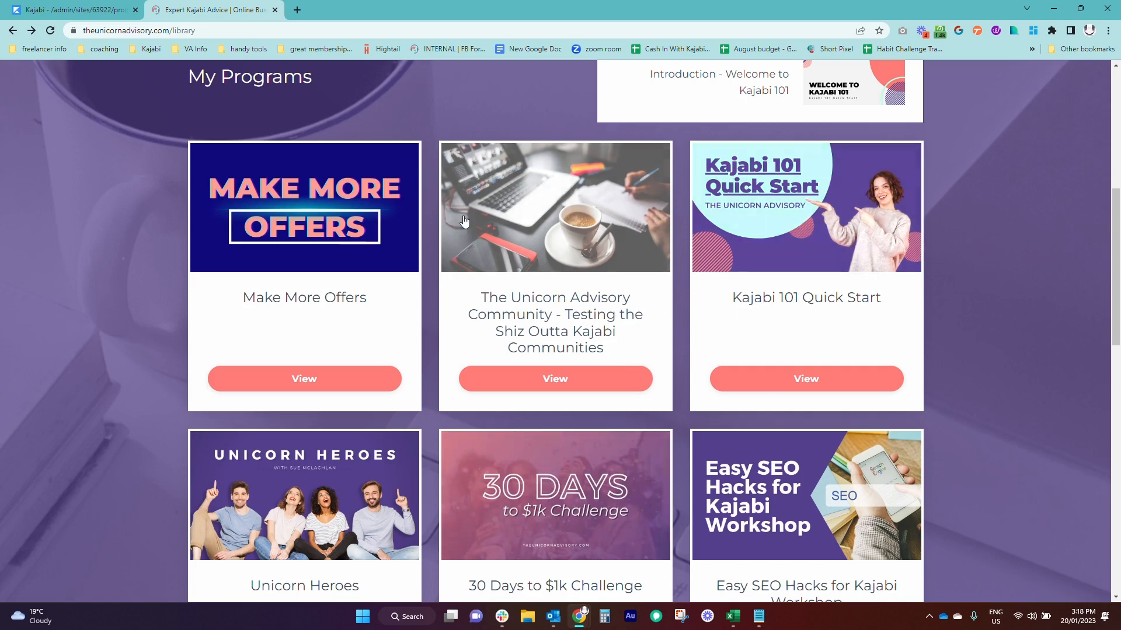
mouse_move(182, 98)
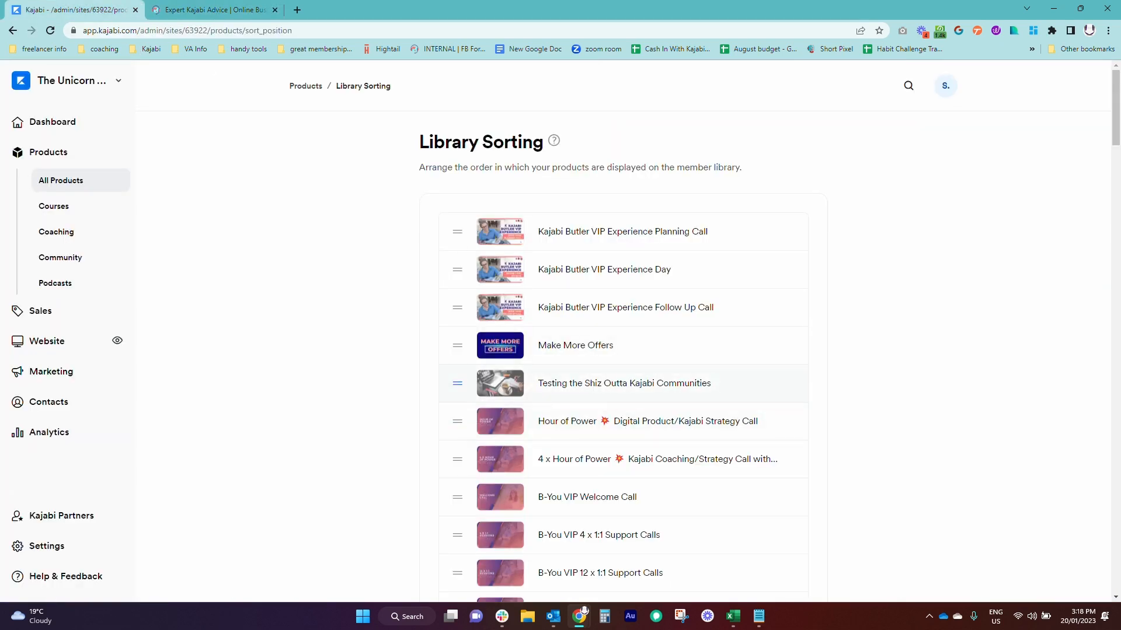
mouse_move(857, 368)
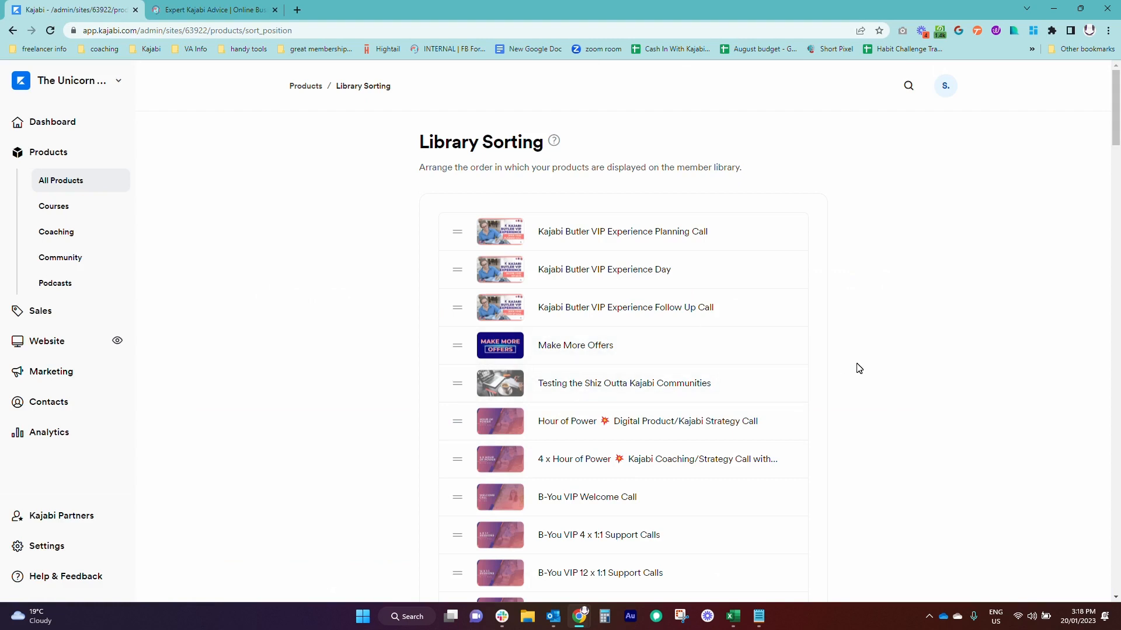